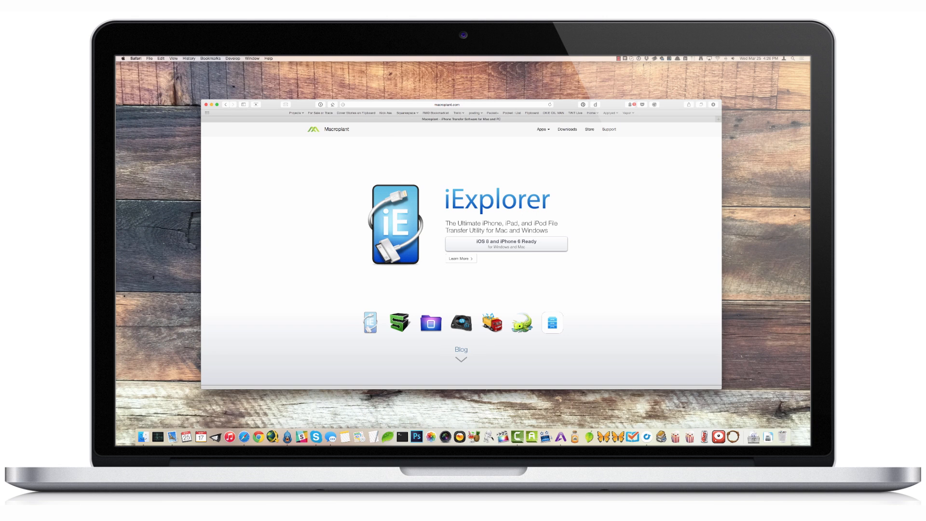
pyautogui.moveTo(443, 111)
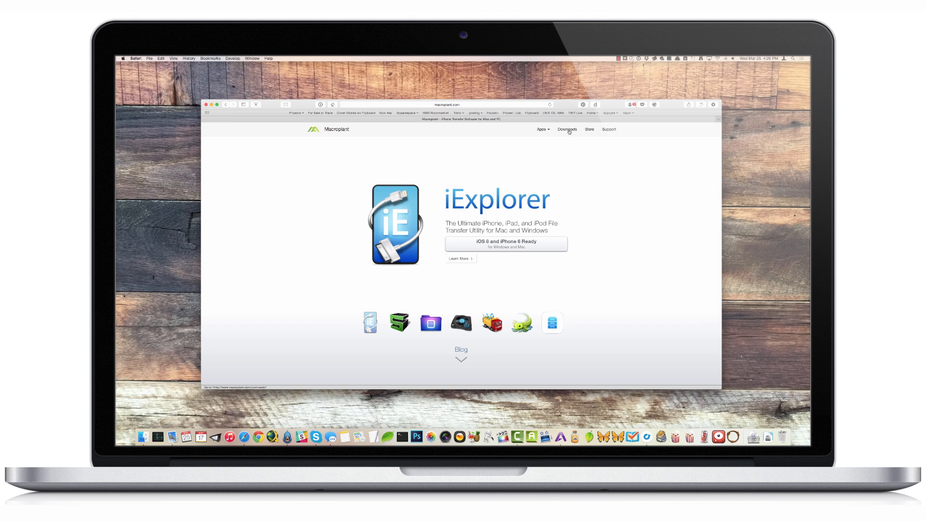
# Download iExplorer for Mac from Macroplant's Downloads page and show the finished download.
pyautogui.click(567, 130)
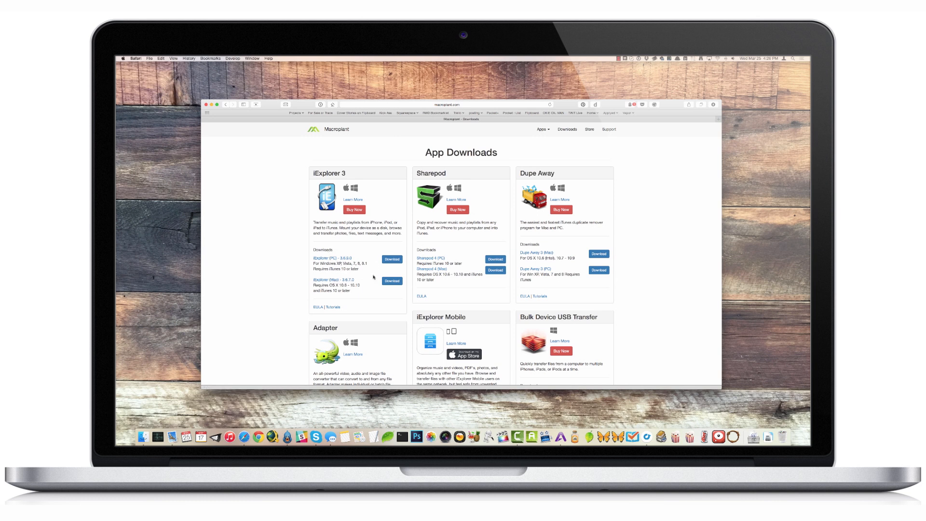
pyautogui.click(391, 281)
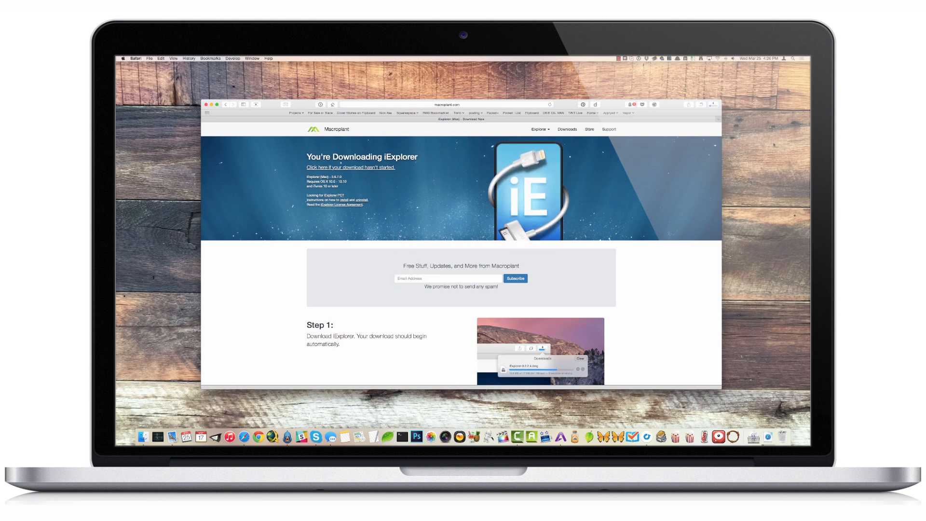
pyautogui.click(714, 105)
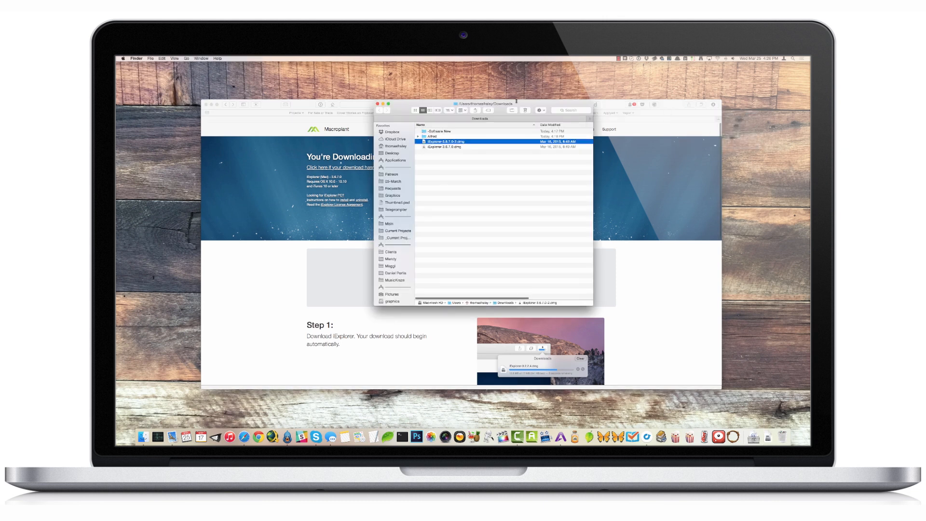
# Open the downloaded iExplorer .dmg from Downloads and run the installer inside.
pyautogui.click(462, 147)
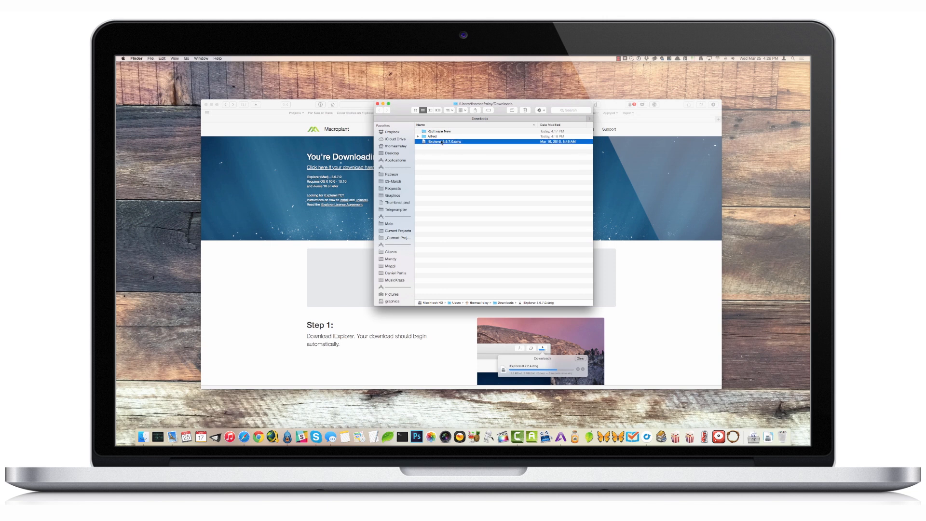
pyautogui.doubleClick(443, 142)
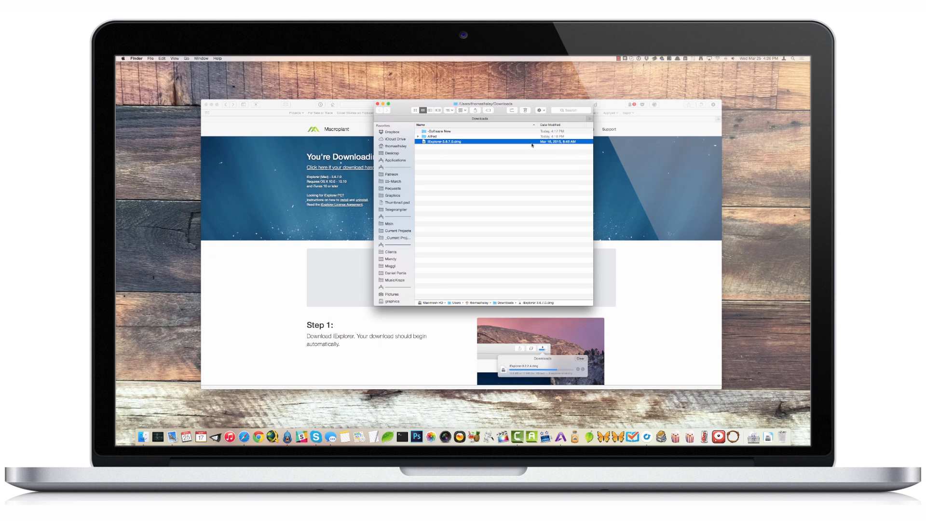
pyautogui.doubleClick(444, 141)
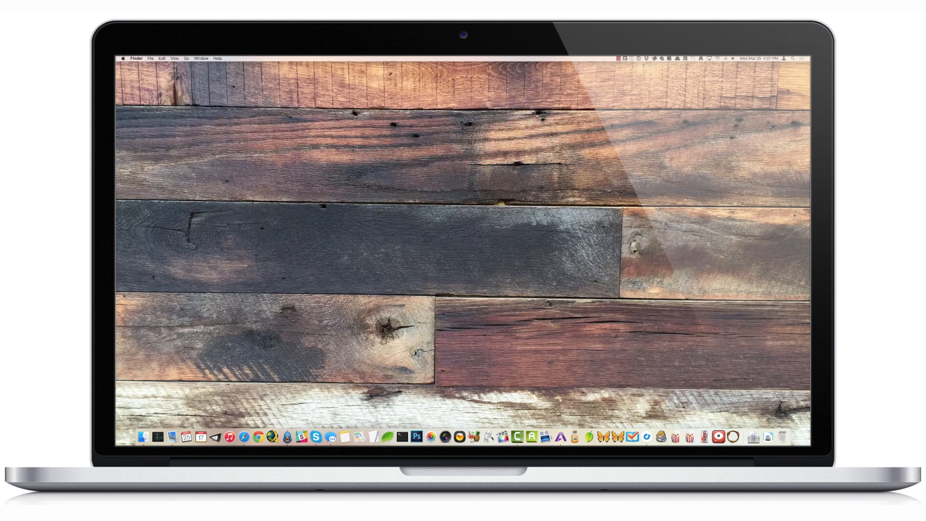
# Launch iExplorer through a Spotlight search for 'iexplorer'.
pyautogui.click(794, 57)
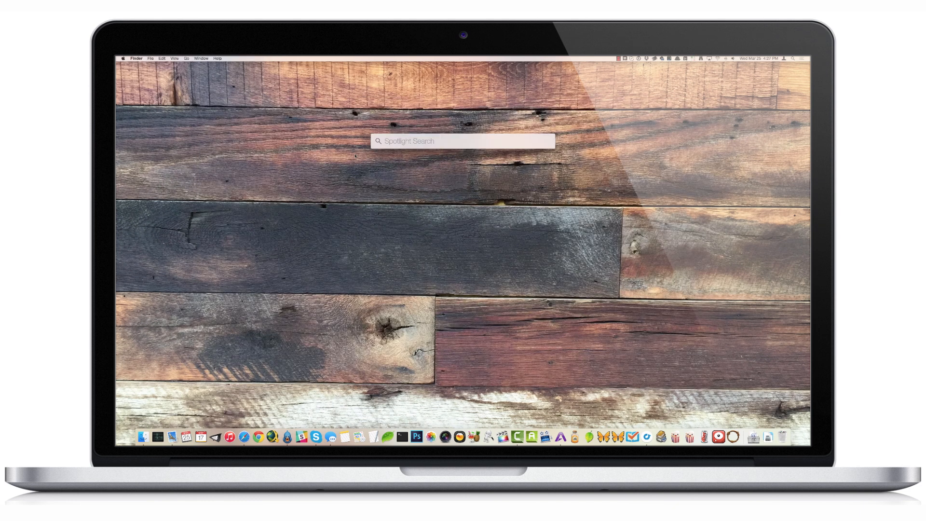
pyautogui.write('iexplorer')
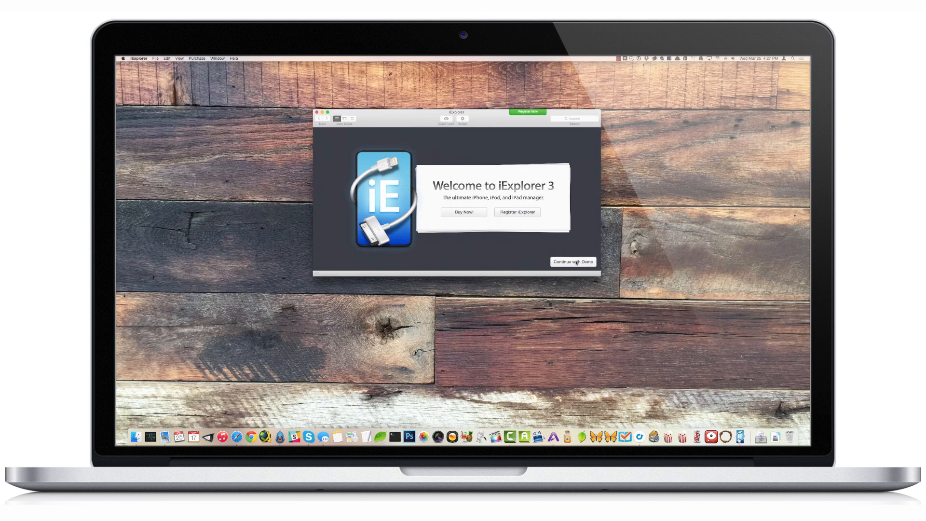
# Continue with the demo and open Voicemail under the device's Data section.
pyautogui.click(573, 261)
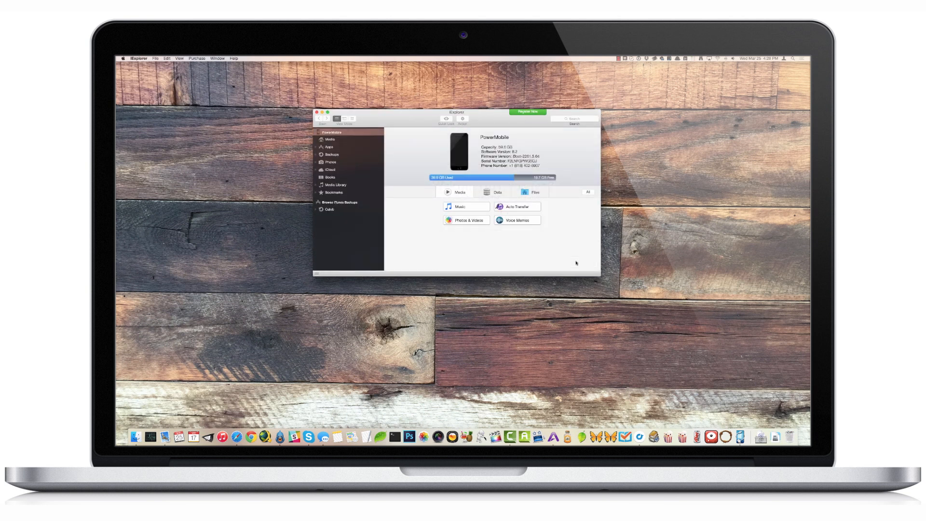
pyautogui.moveTo(541, 266)
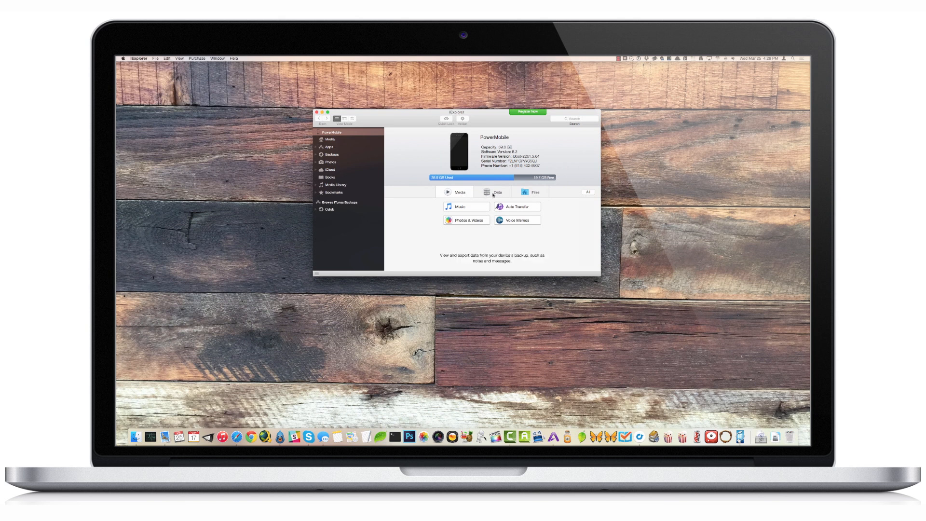
pyautogui.click(494, 192)
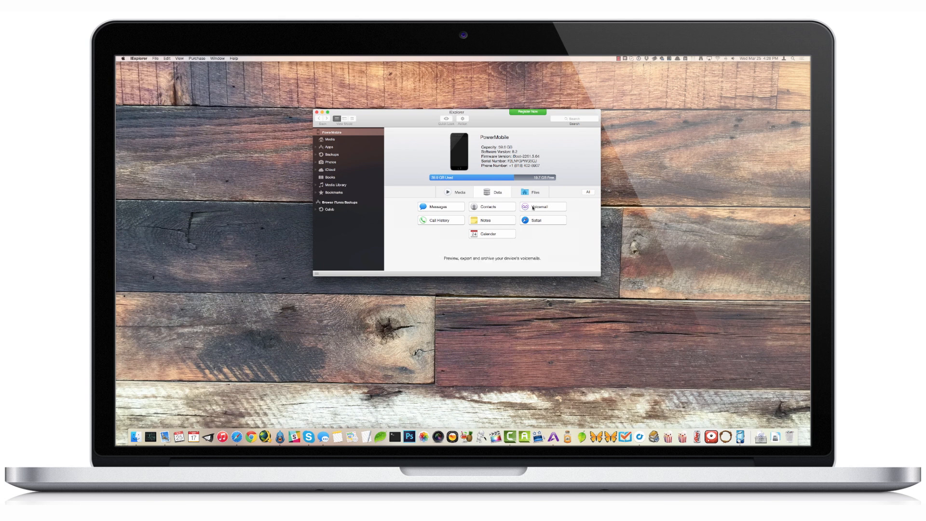
pyautogui.click(543, 207)
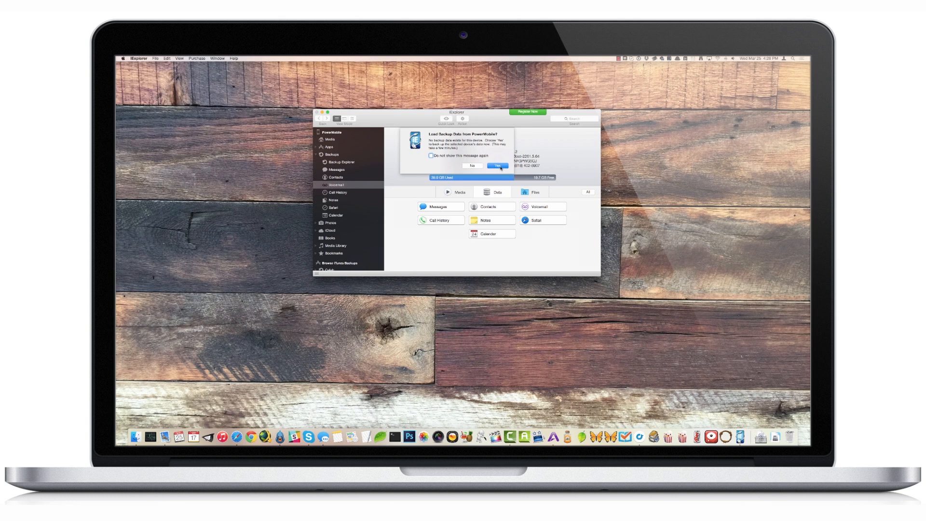
# Load the backup data, select the 3/12/15 voicemail, and play then pause it.
pyautogui.click(497, 166)
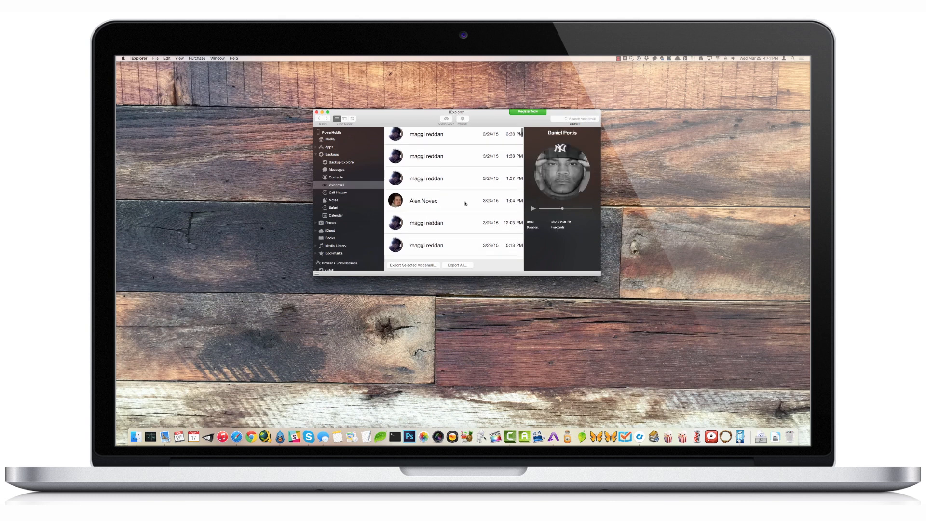
pyautogui.scroll(-3)
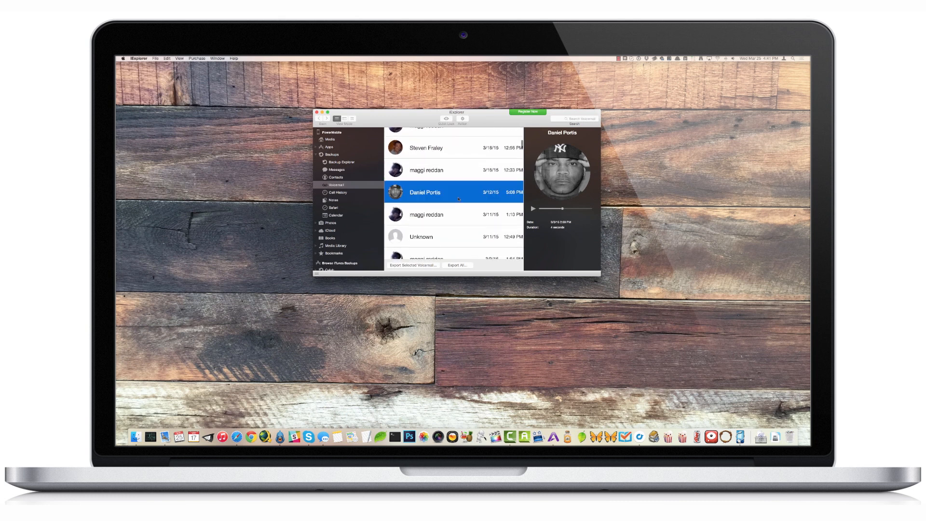
pyautogui.click(533, 208)
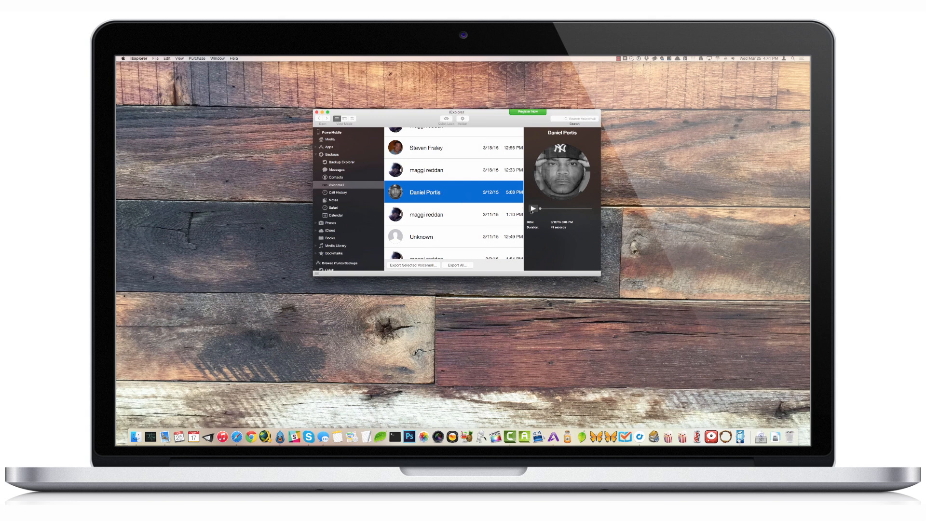
pyautogui.click(532, 209)
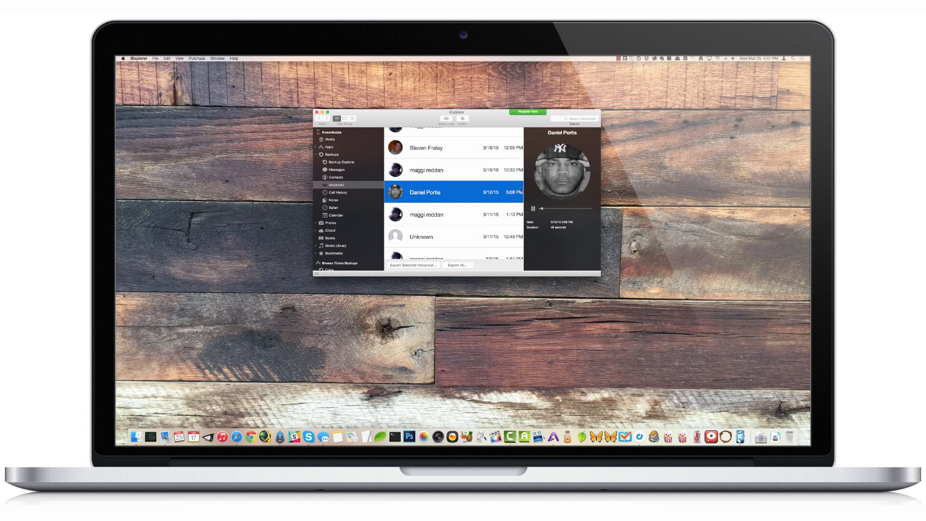
pyautogui.click(533, 209)
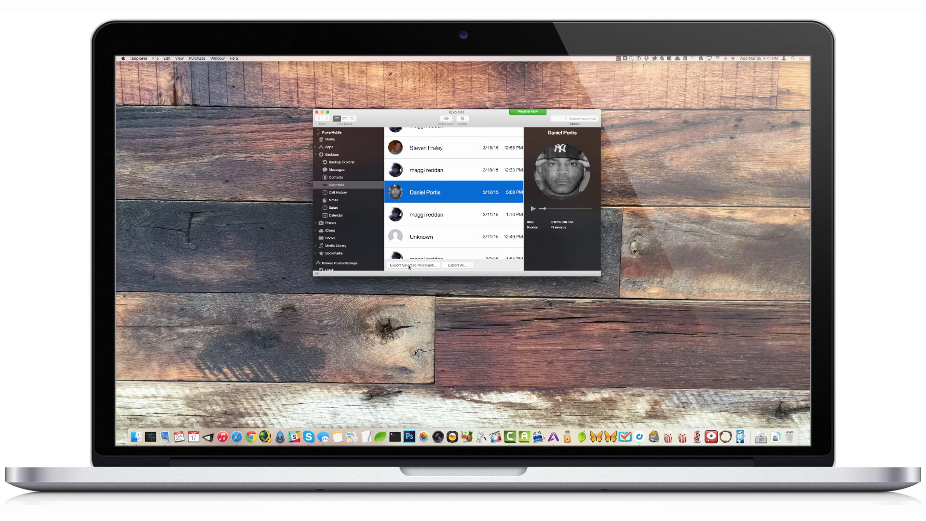
# Export the 3/12/15 voicemail to the Desktop and show it in Finder.
pyautogui.click(413, 265)
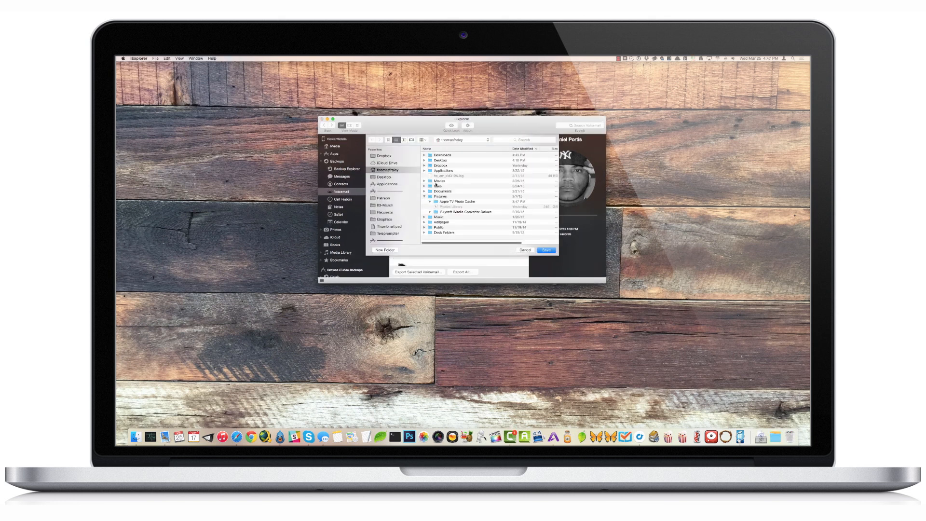
pyautogui.click(383, 177)
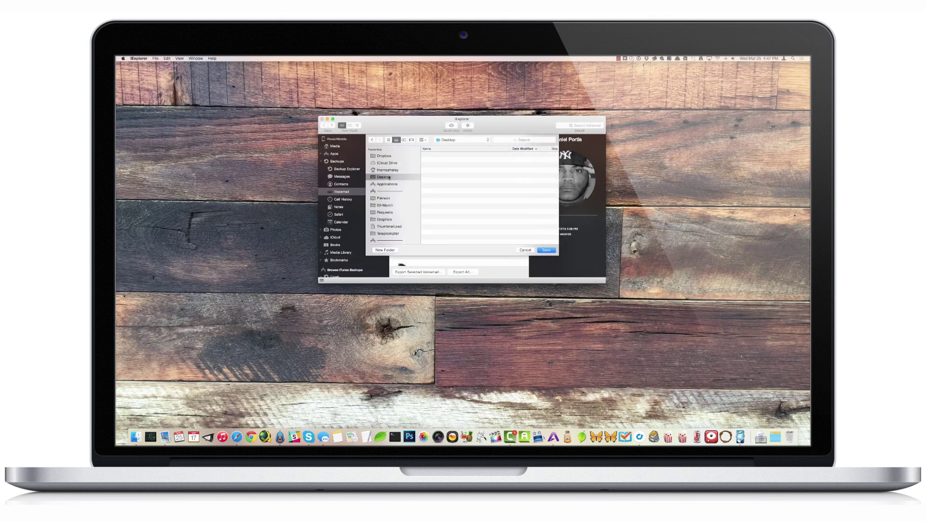
pyautogui.click(384, 177)
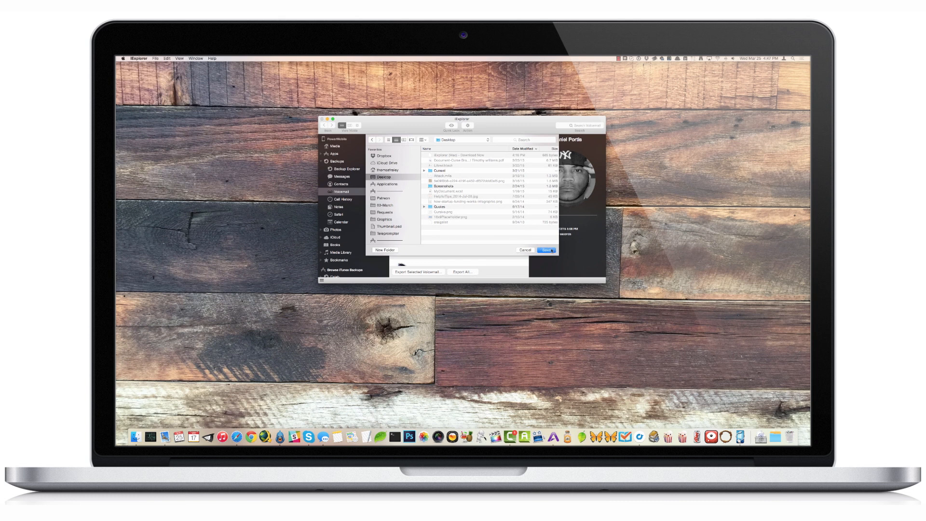
pyautogui.click(547, 250)
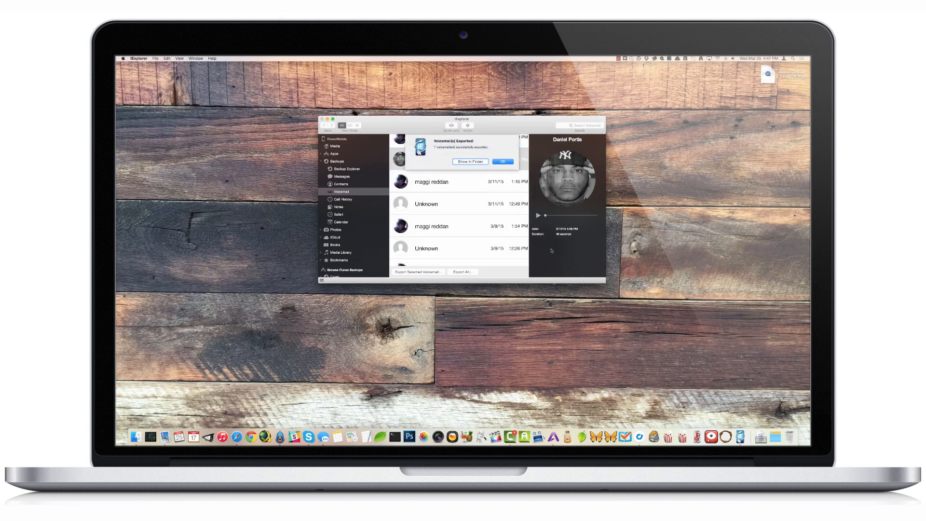
pyautogui.click(502, 161)
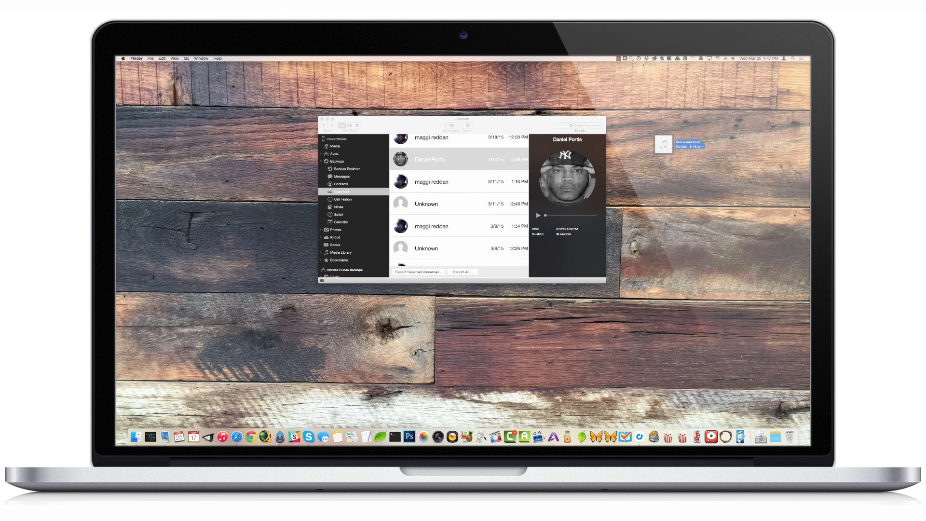
pyautogui.rightClick(666, 143)
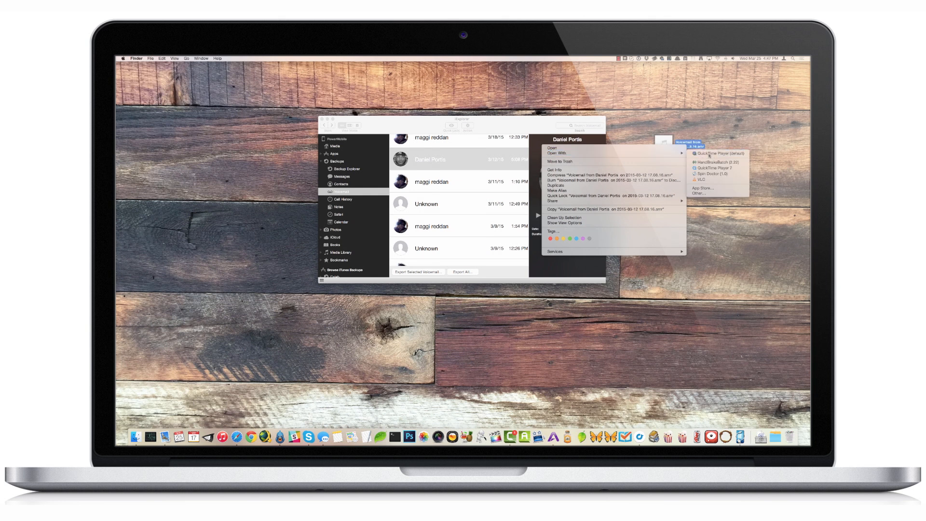
pyautogui.click(713, 153)
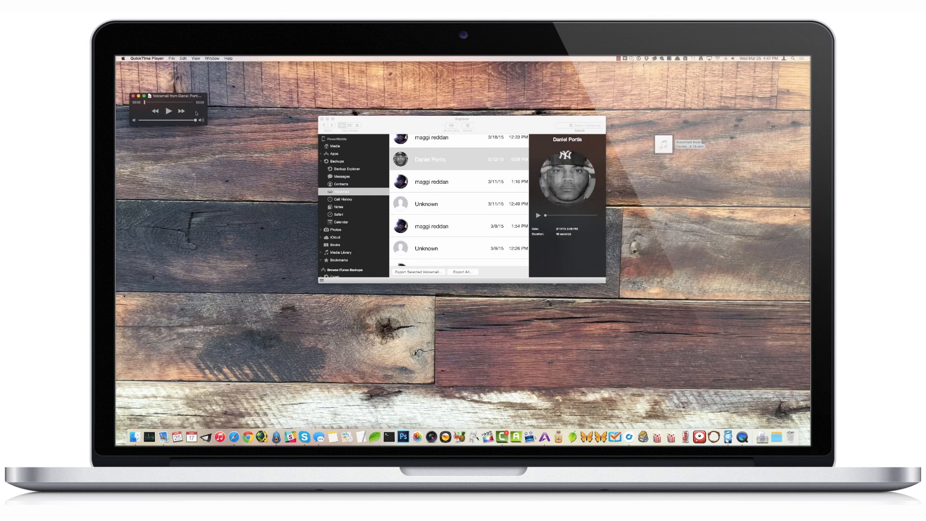
pyautogui.click(168, 112)
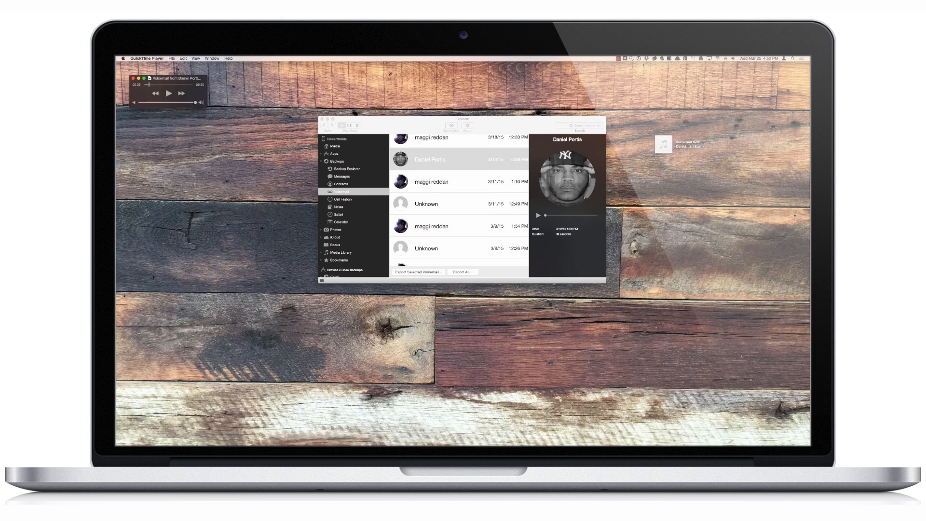
# Export the voicemail as Audio Only, saving the .m4a to the Desktop.
pyautogui.click(172, 58)
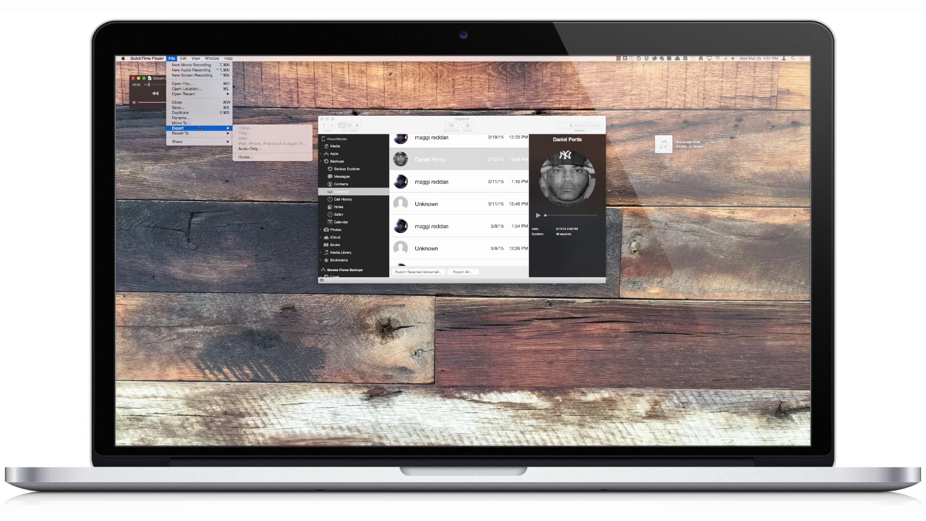
pyautogui.moveTo(258, 142)
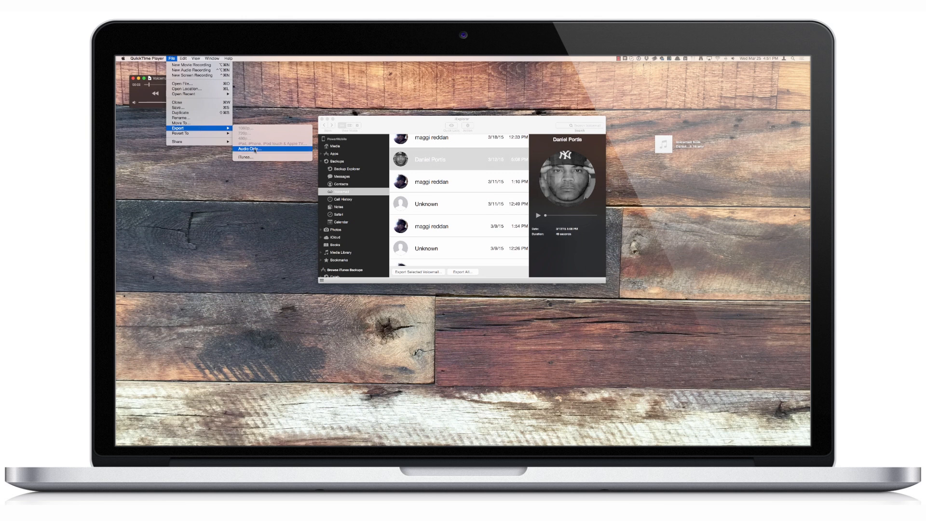
pyautogui.click(256, 149)
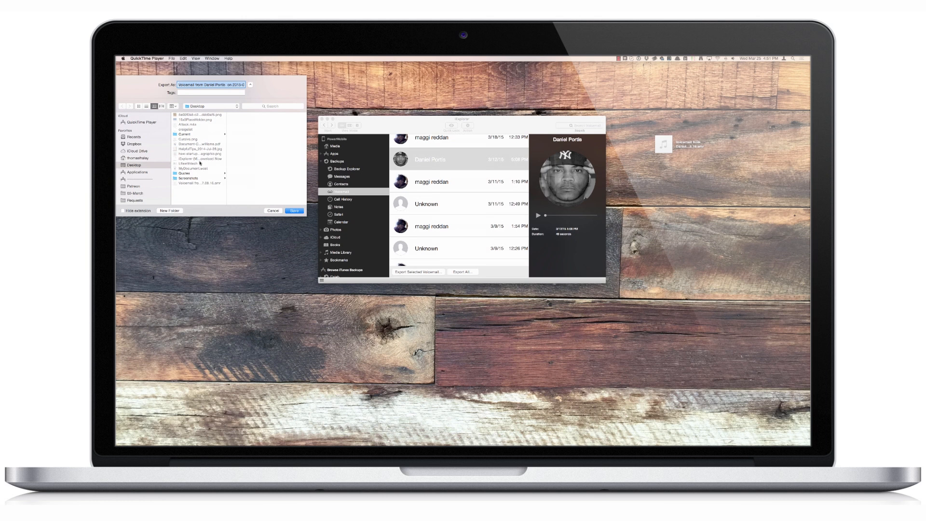
pyautogui.click(293, 210)
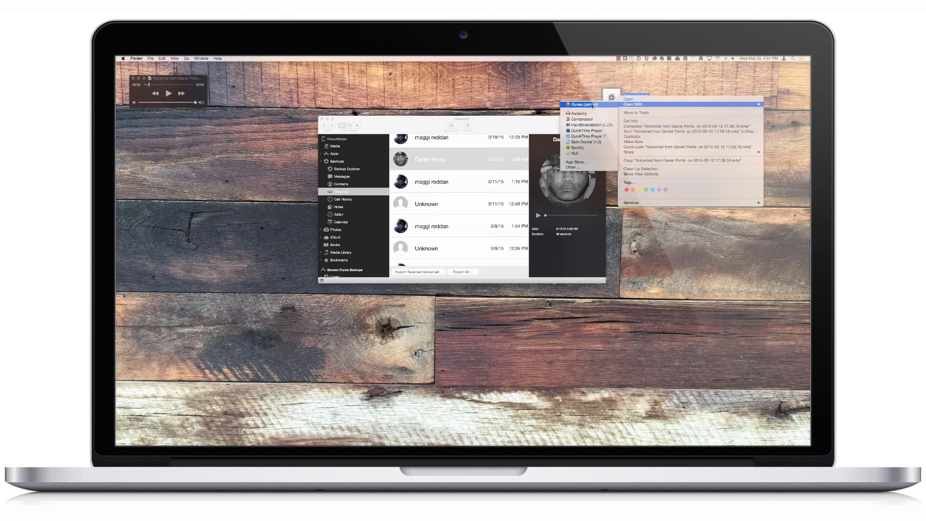
pyautogui.moveTo(580, 113)
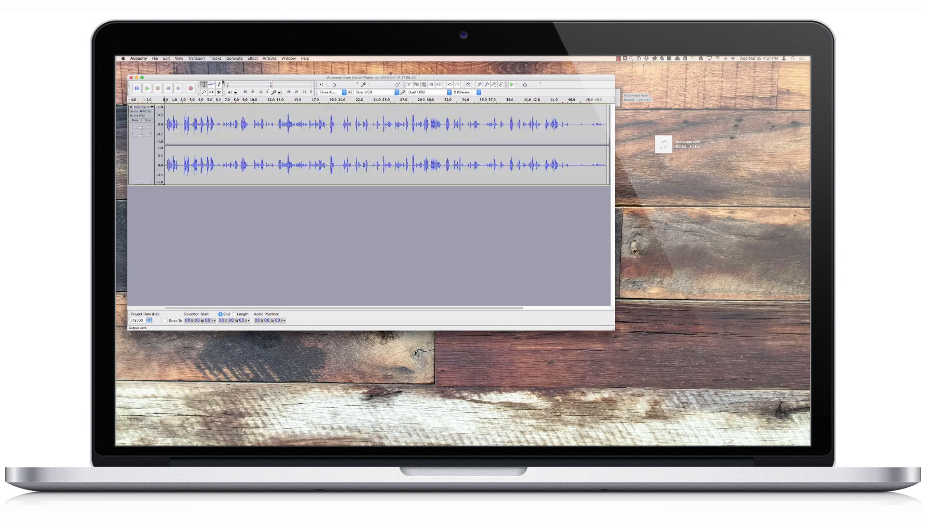
# Check Audacity's export formats, keep M4A selected, then cancel the export.
pyautogui.click(154, 58)
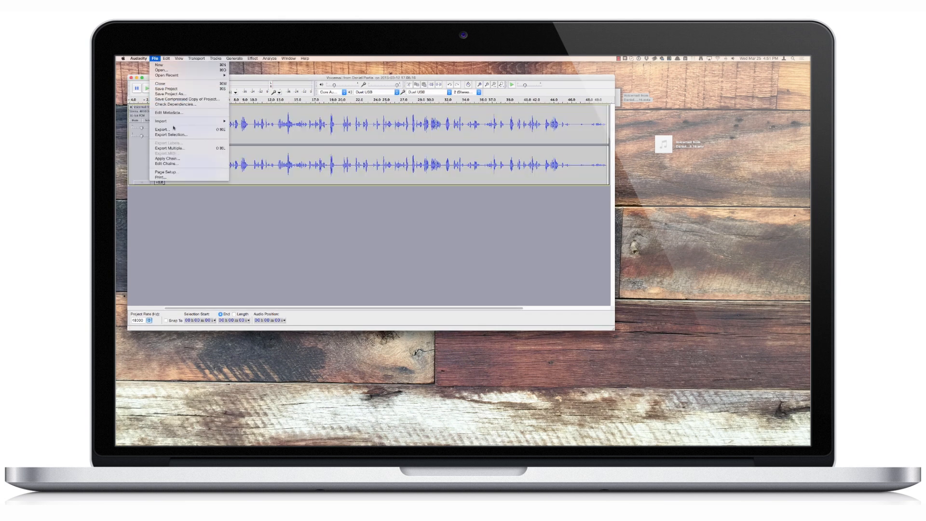
pyautogui.moveTo(173, 129)
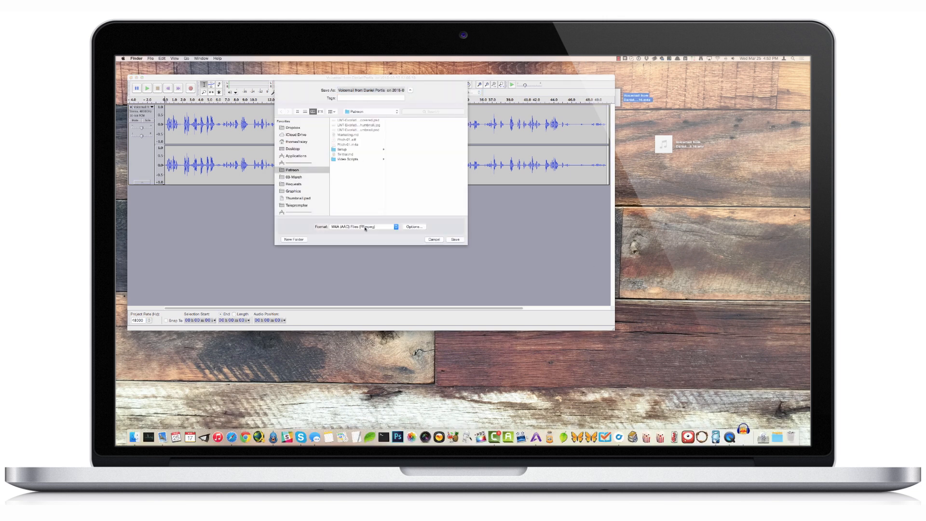
pyautogui.click(363, 227)
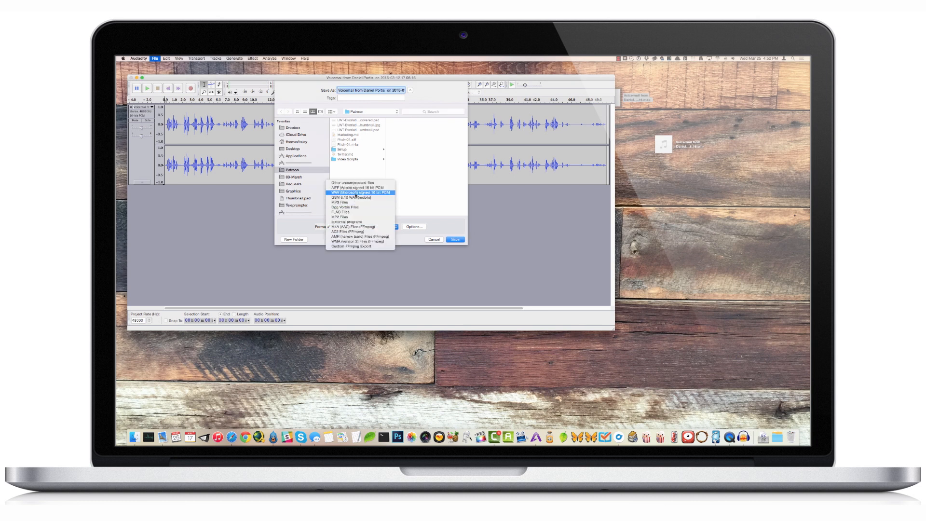
pyautogui.click(354, 227)
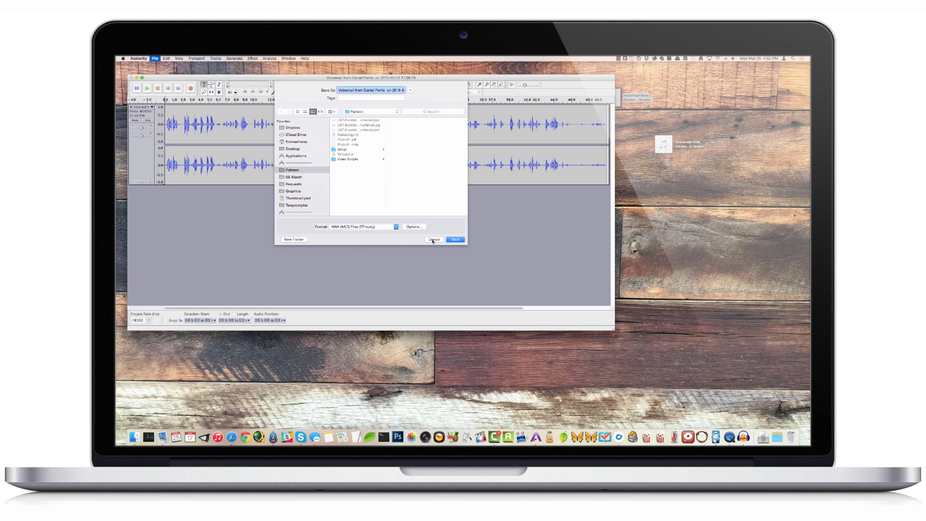
pyautogui.click(433, 239)
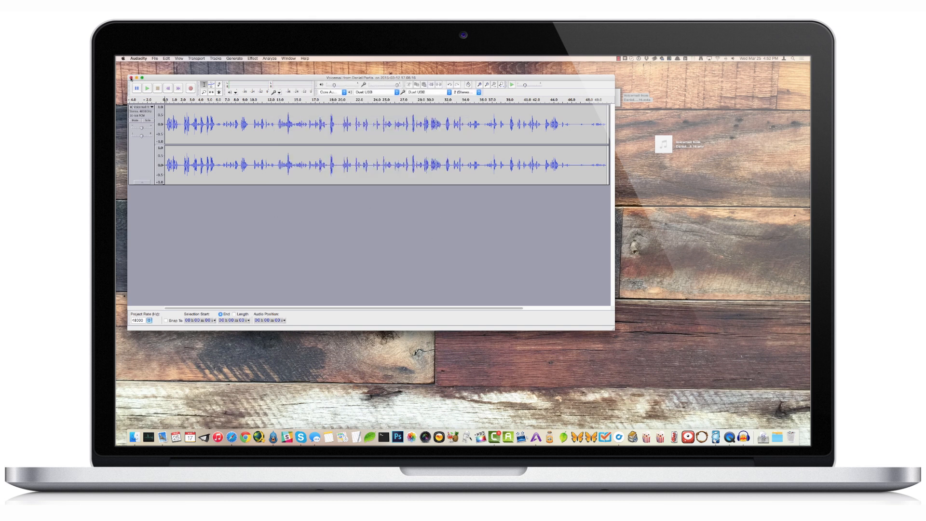
# Close the Audacity window and choose No in the 'Save changes?' prompt.
pyautogui.click(134, 84)
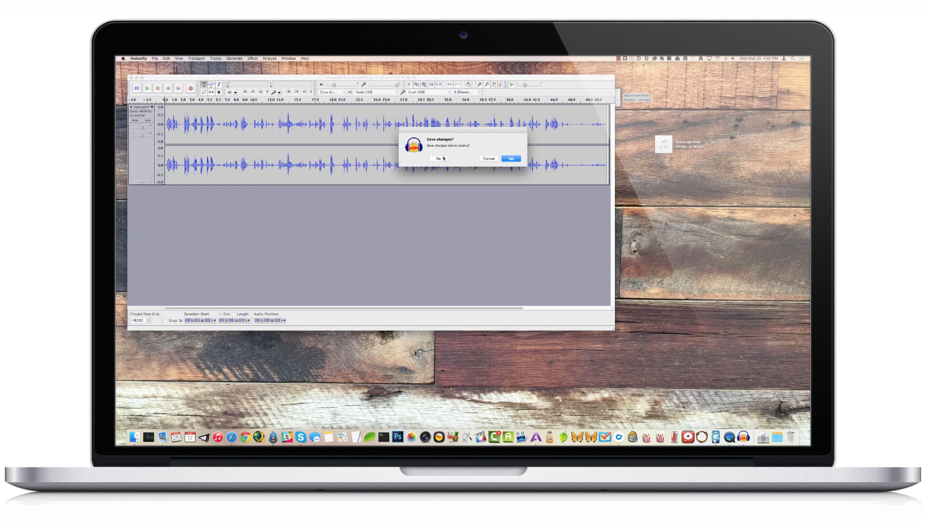
pyautogui.click(437, 158)
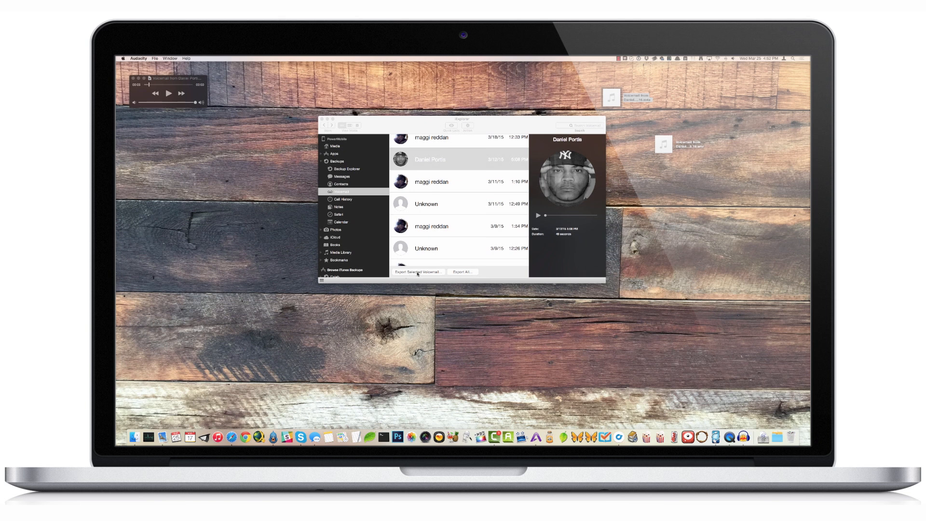
pyautogui.moveTo(413, 274)
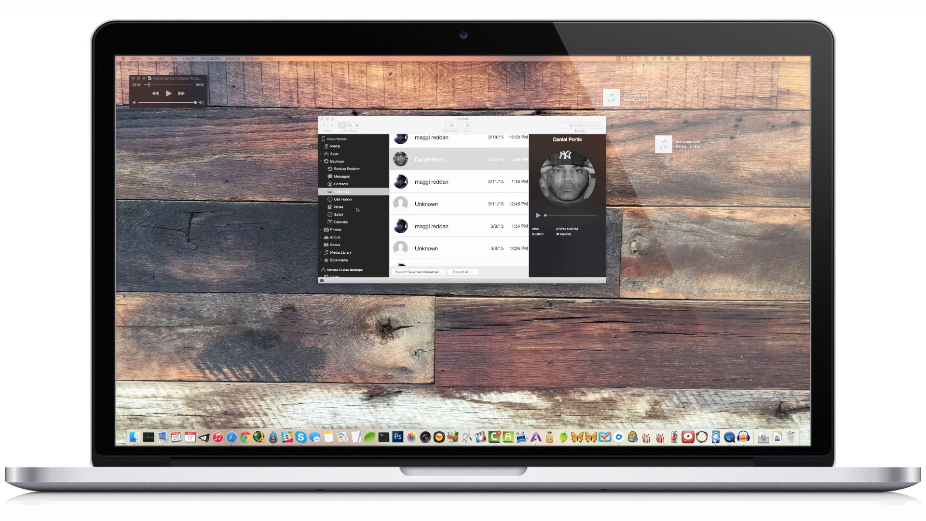
pyautogui.moveTo(359, 247)
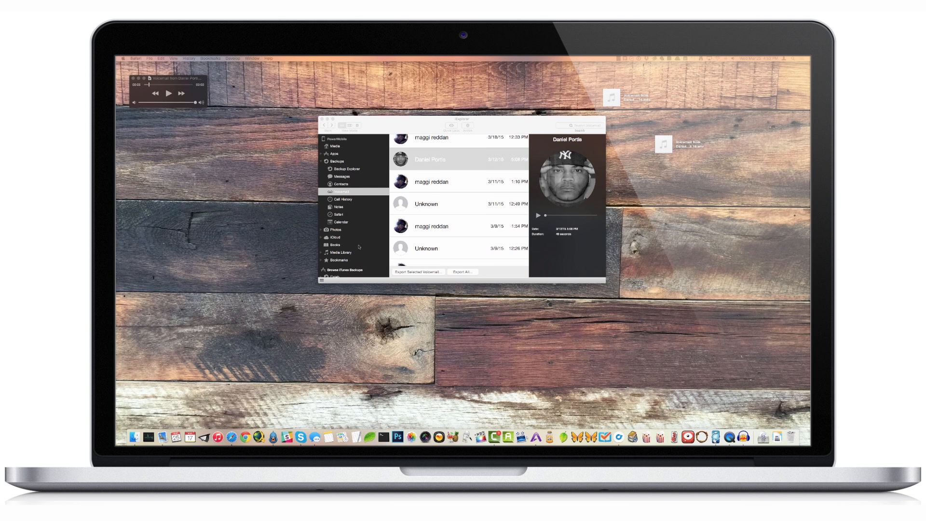
pyautogui.moveTo(363, 239)
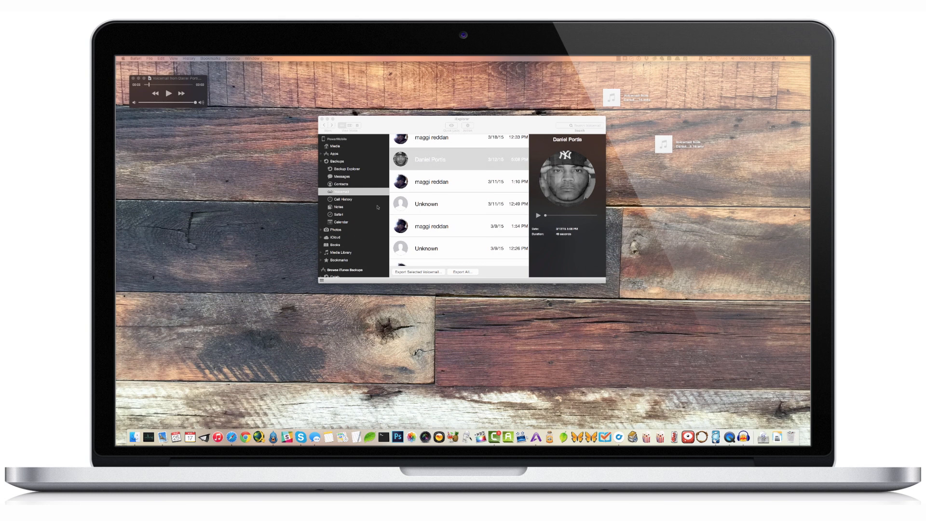
pyautogui.moveTo(385, 204)
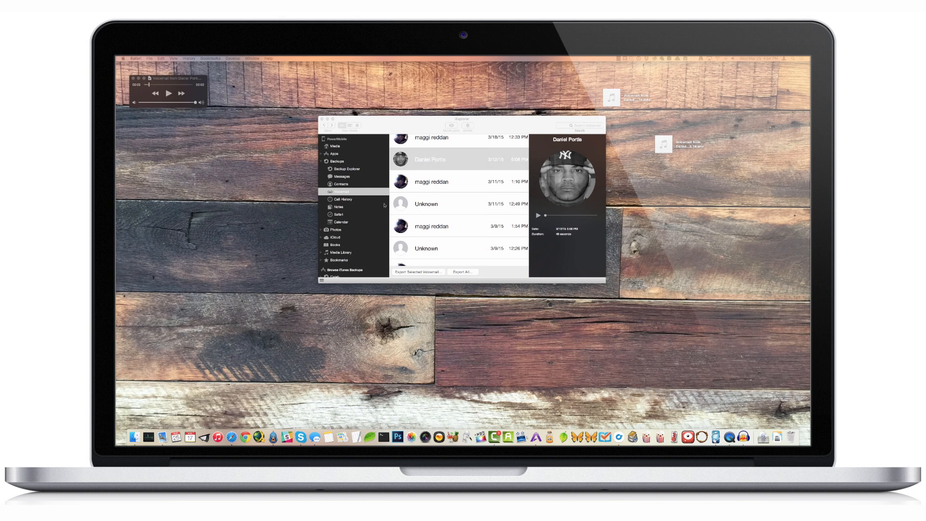